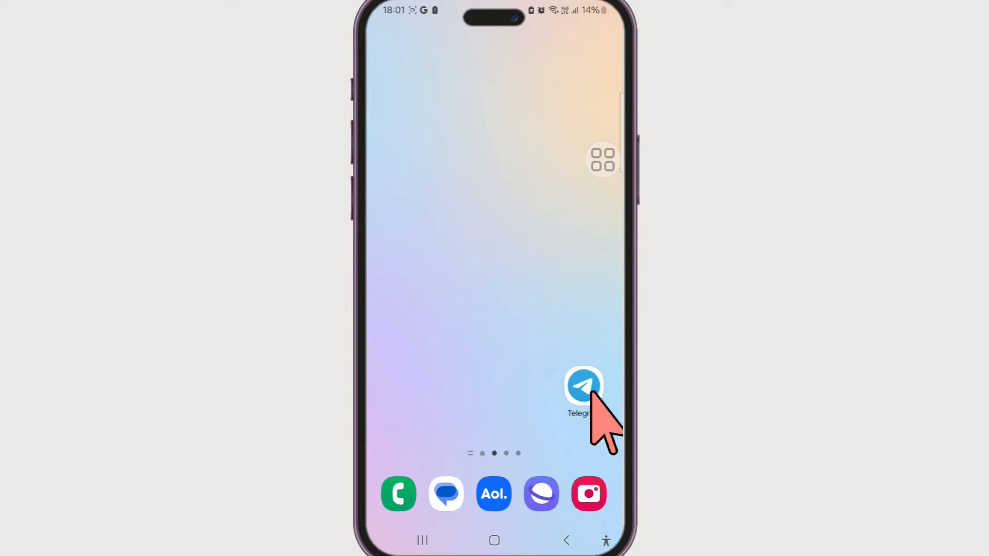
Step: Launch Telegram, go through the side menu and profile to Chat Settings, and scroll to Stickers and Emoji
{"action": "left_click", "coordinate": [582, 384]}
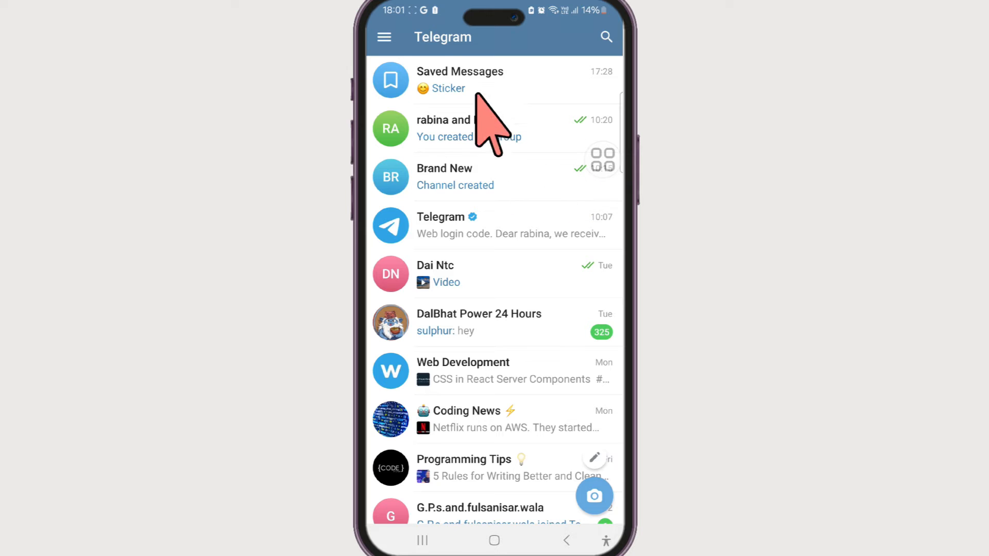
{"action": "mouse_move", "coordinate": [401, 67]}
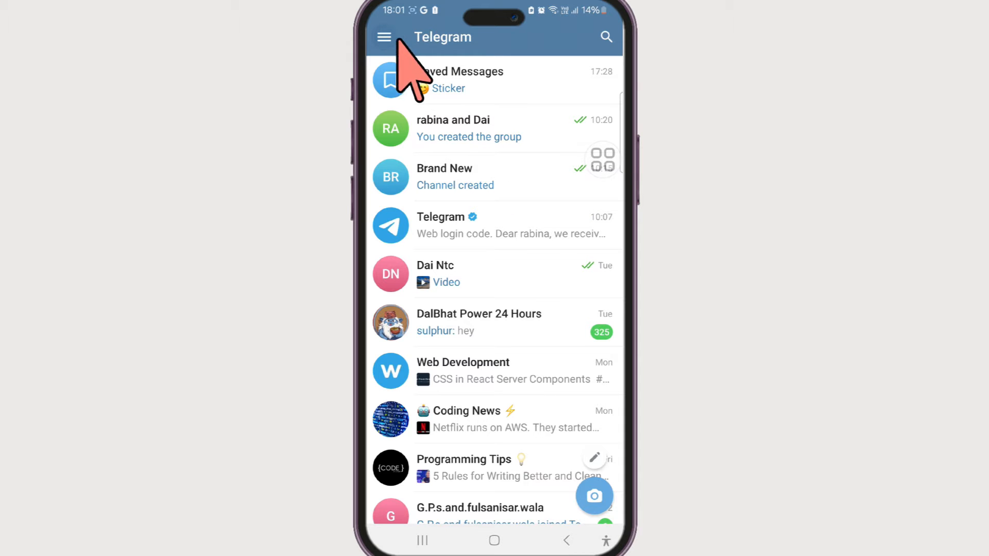
{"action": "left_click", "coordinate": [384, 37]}
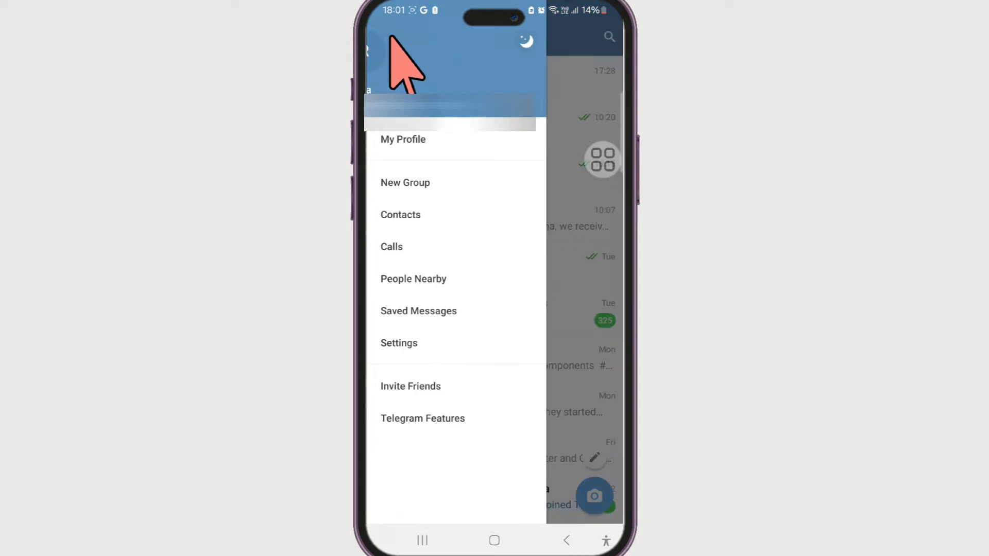
{"action": "left_click", "coordinate": [398, 343]}
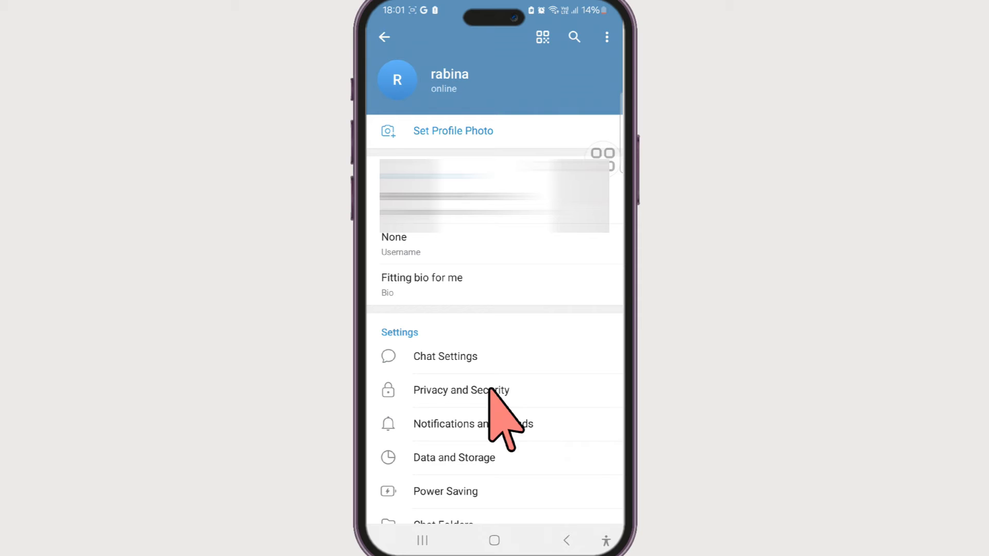
{"action": "left_click", "coordinate": [444, 356]}
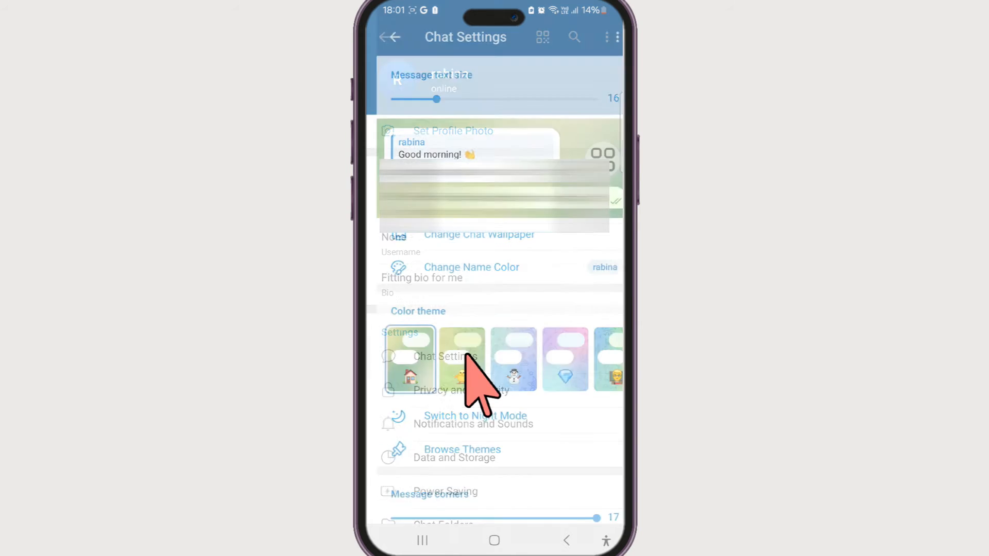
{"action": "scroll", "scroll_direction": "down", "scroll_amount": 3}
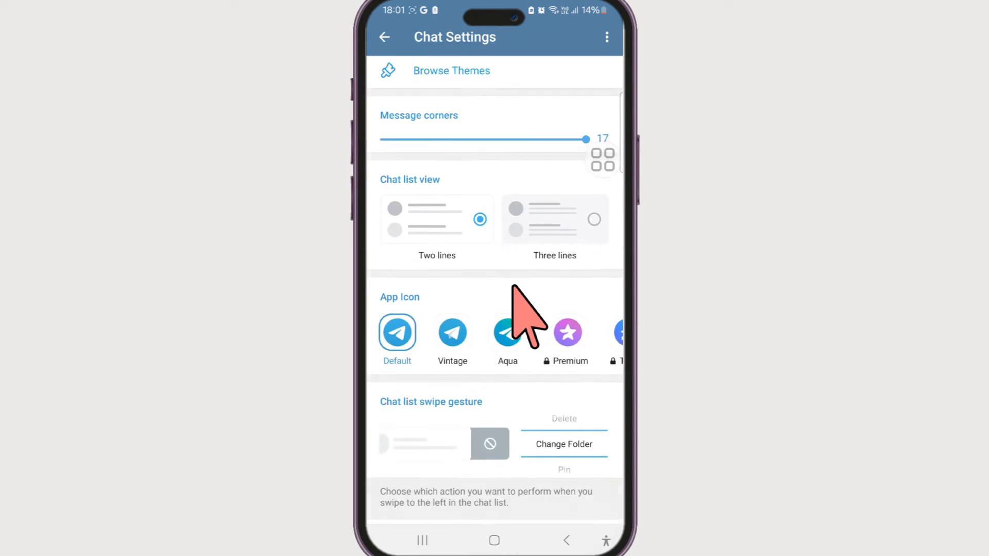
{"action": "scroll", "scroll_direction": "down", "scroll_amount": 3}
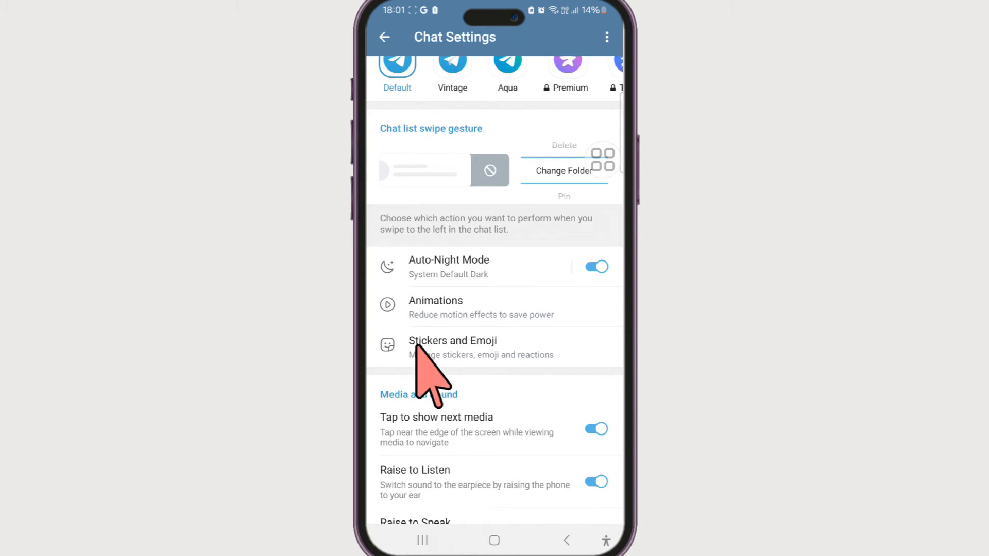
{"action": "mouse_move", "coordinate": [463, 382]}
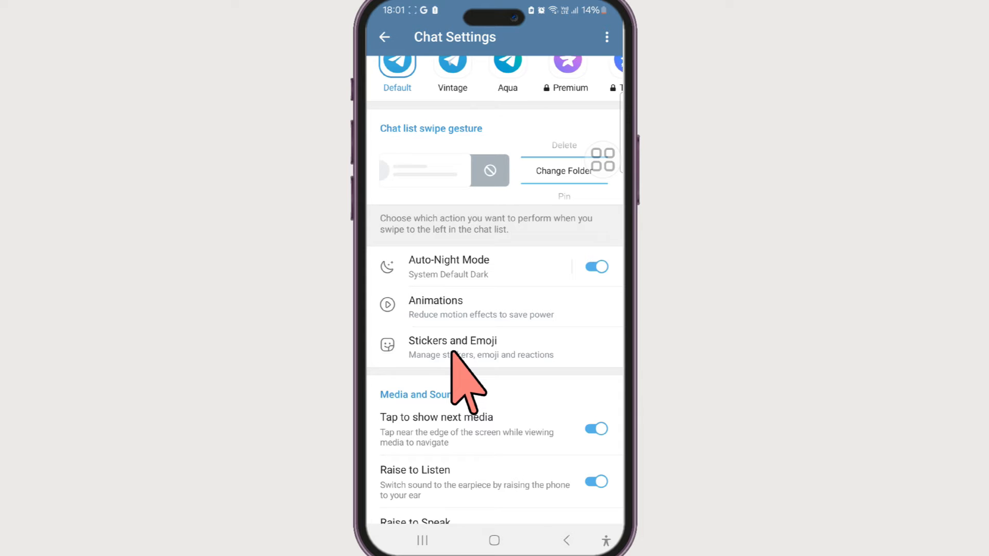
Step: Open Stickers and Emoji to see the FunStickersByRabina and Hot Cherry sets
{"action": "left_click", "coordinate": [452, 346]}
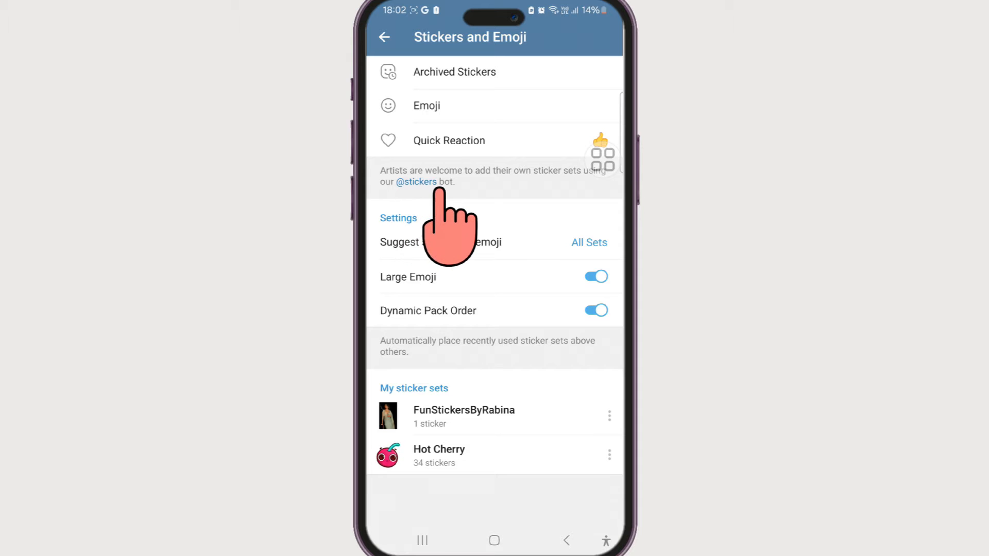
{"action": "mouse_move", "coordinate": [433, 221]}
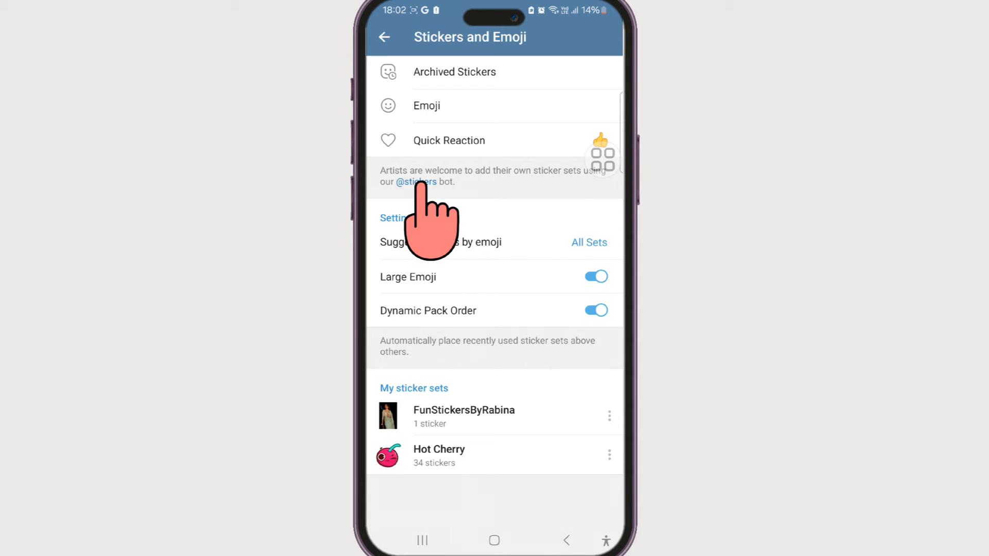
{"action": "left_click", "coordinate": [414, 182]}
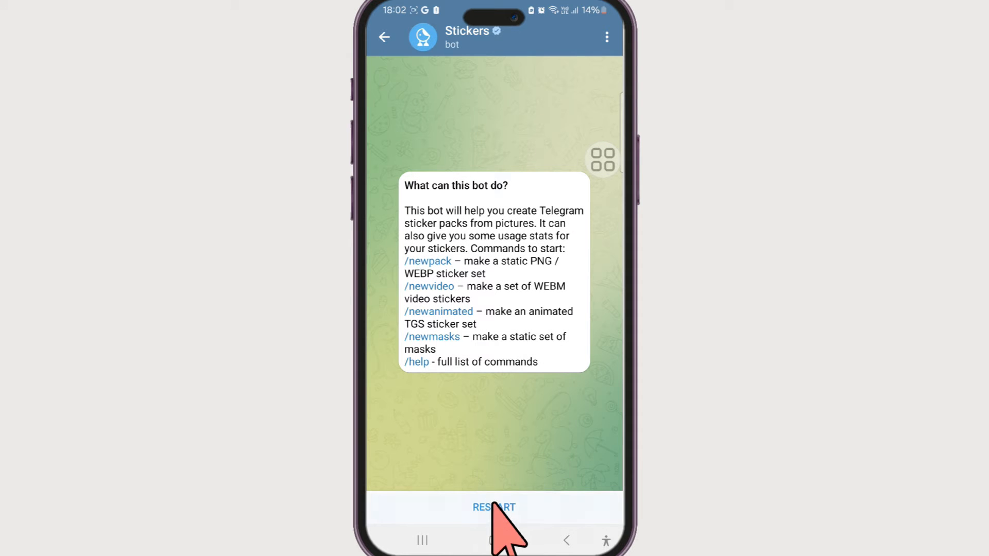
{"action": "left_click", "coordinate": [493, 507]}
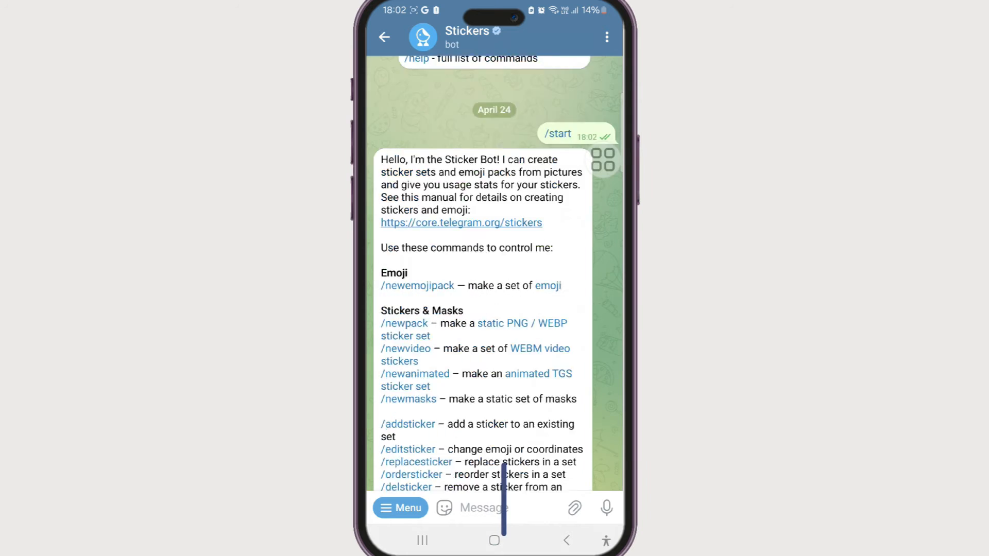
{"action": "scroll", "scroll_direction": "up", "scroll_amount": 3}
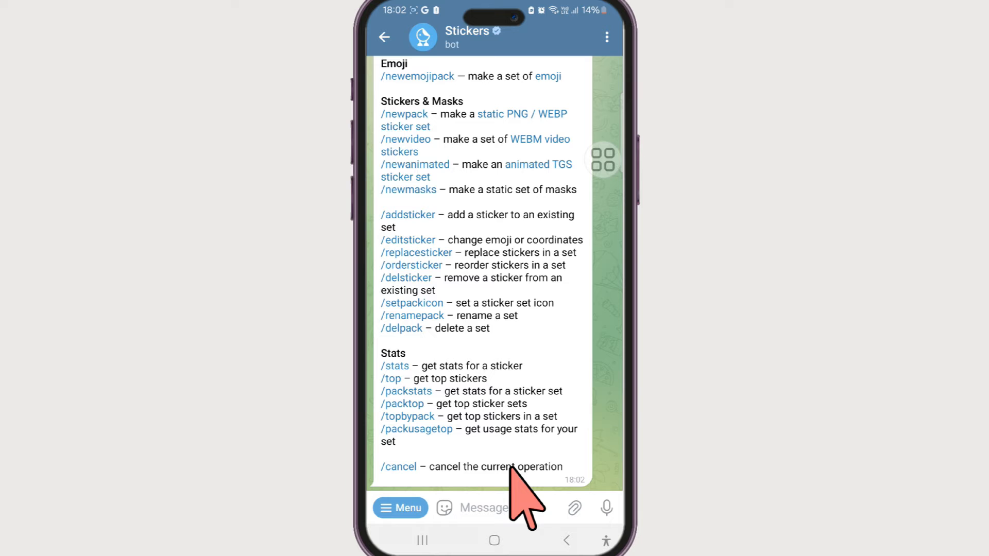
{"action": "left_click", "coordinate": [492, 508]}
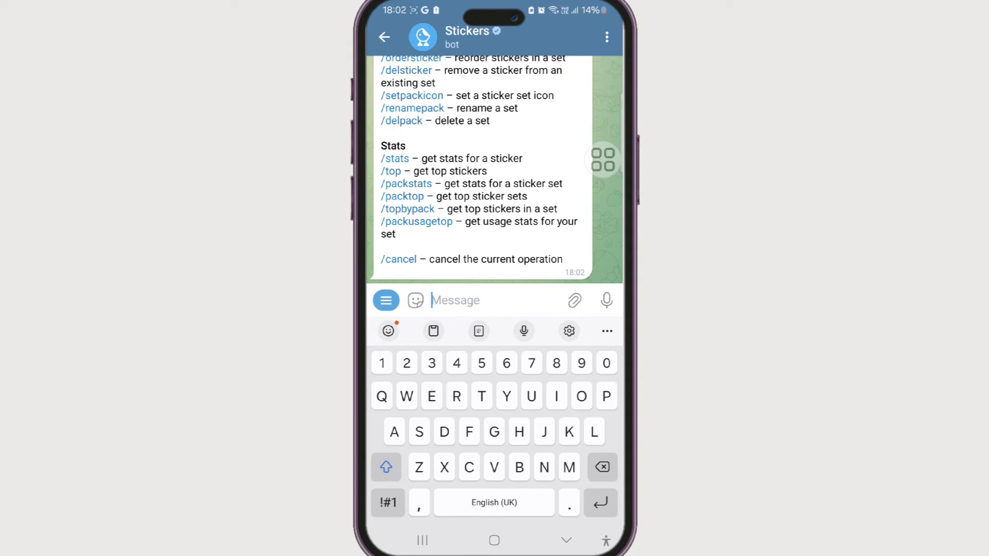
Step: Send the /newpack command to the Stickers bot to begin a new set
{"action": "type", "text": "/n"}
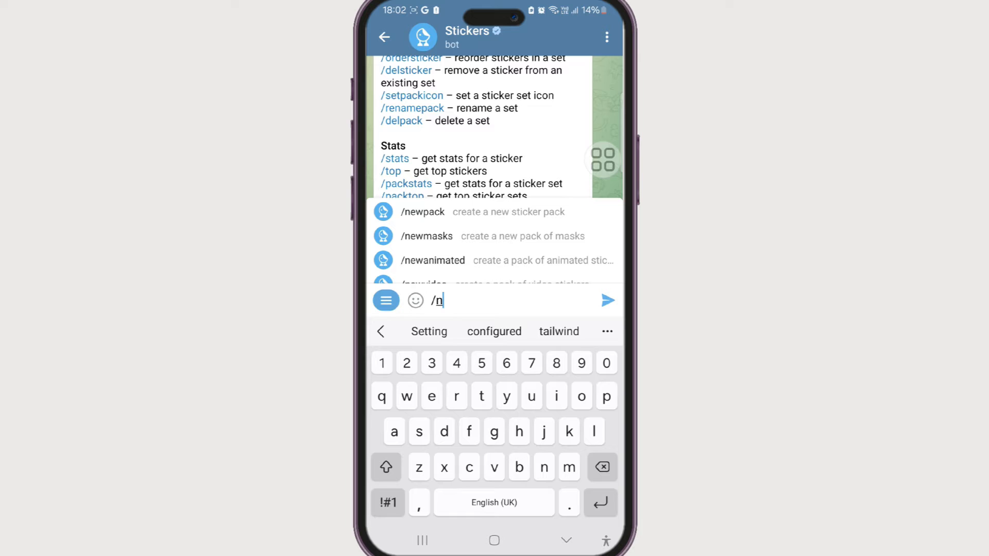
{"action": "left_click", "coordinate": [422, 211]}
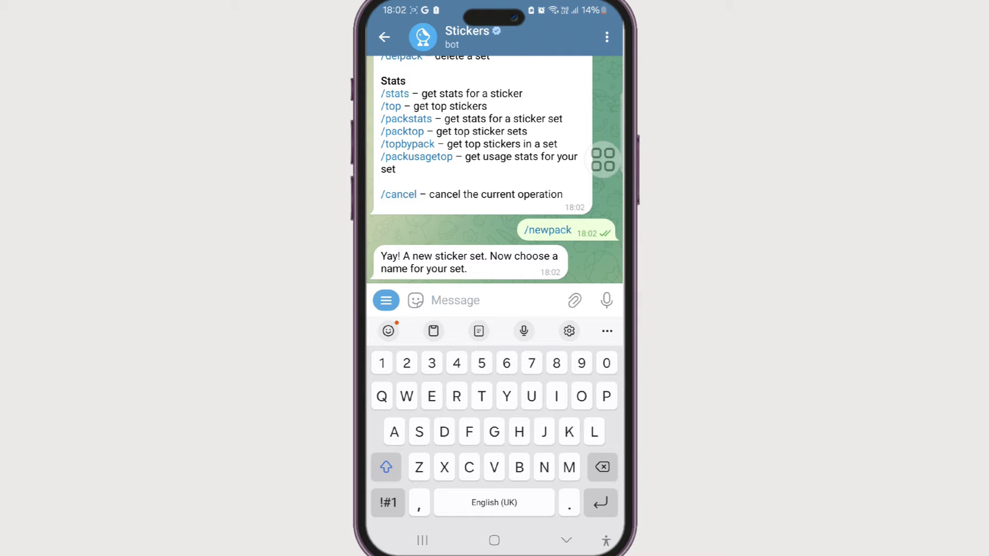
{"action": "left_click", "coordinate": [454, 300]}
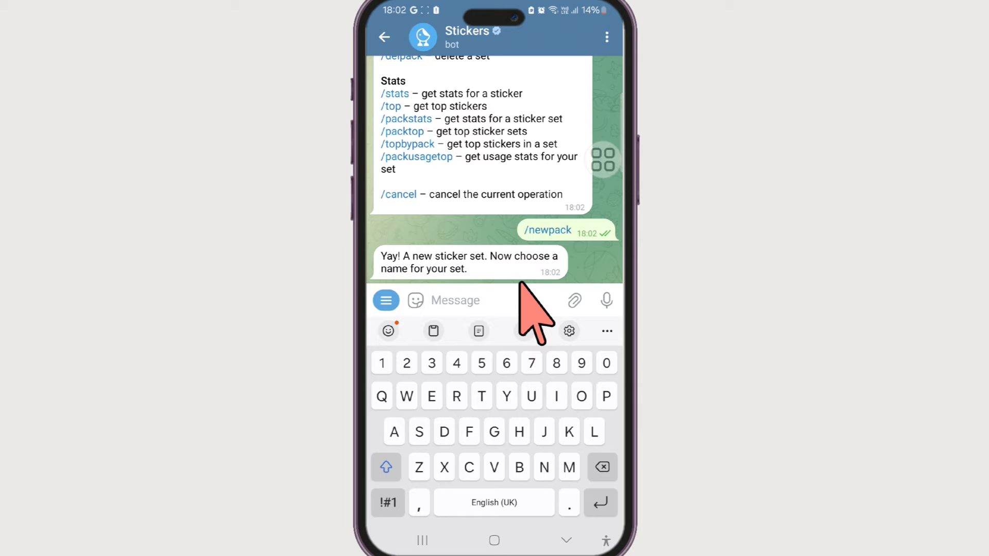
Step: Send 'FunWithBrightStickers' to the bot as the new sticker set's name
{"action": "type", "text": "Fun"}
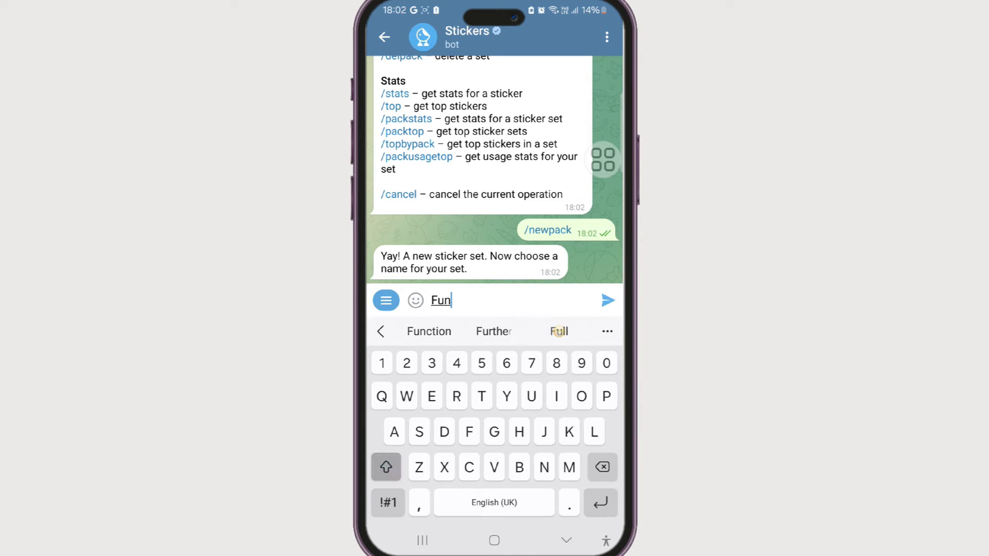
{"action": "type", "text": "WithBri"}
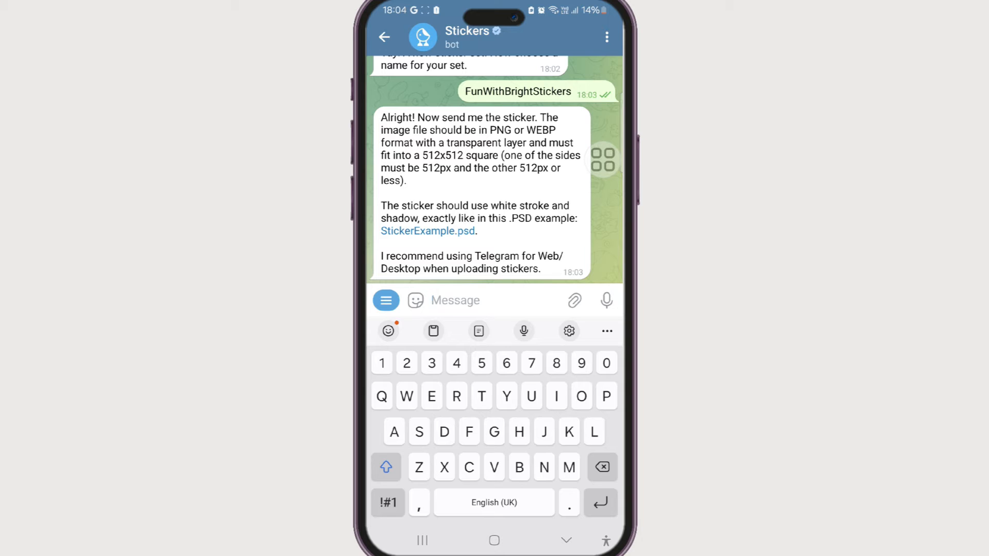
{"action": "left_click", "coordinate": [455, 300]}
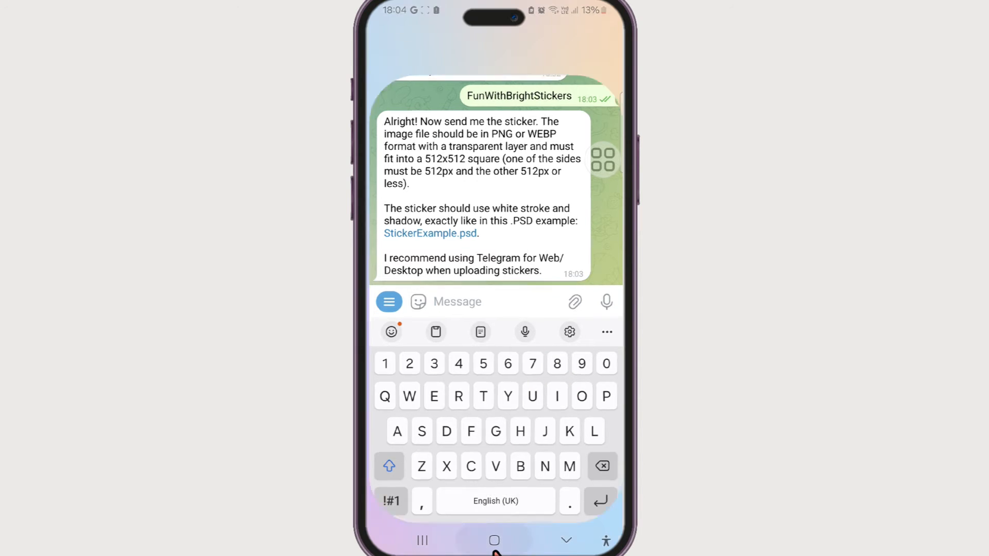
Step: Leave Telegram for the Android home screen and bring up the app drawer
{"action": "left_click", "coordinate": [493, 540]}
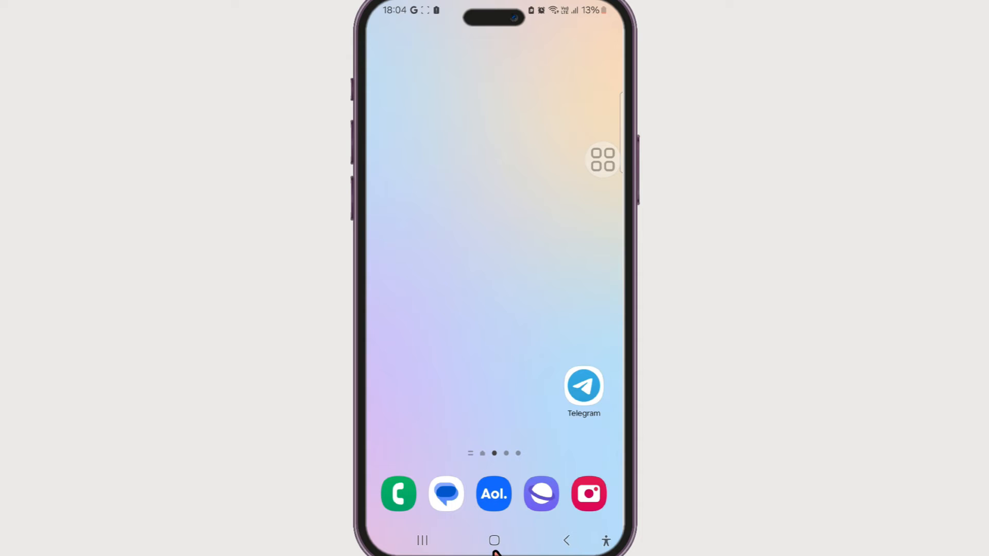
{"action": "scroll", "scroll_direction": "left", "scroll_amount": 3}
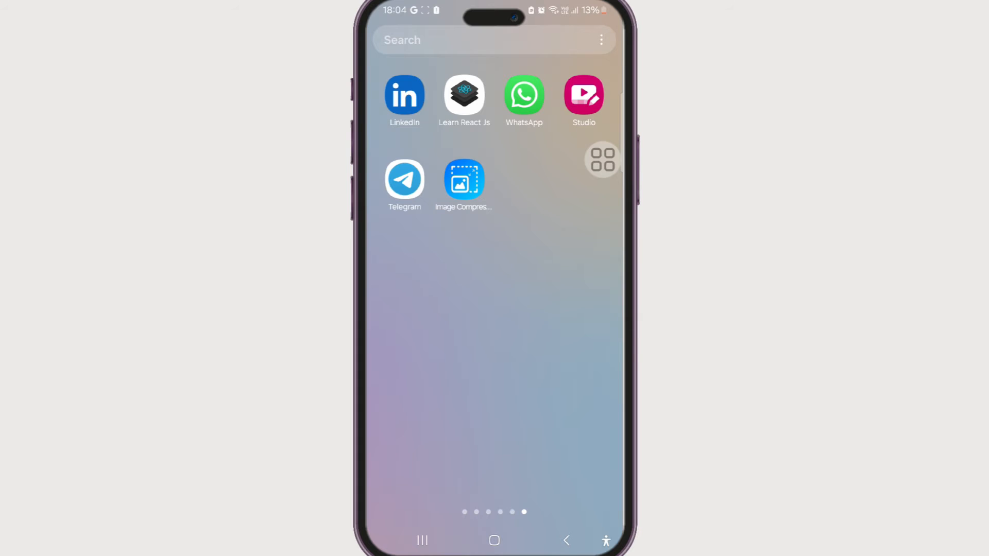
Step: Load the sari cutout photo in Image Compressor and reach its 341x512 medium-quality resize settings
{"action": "left_click", "coordinate": [464, 181]}
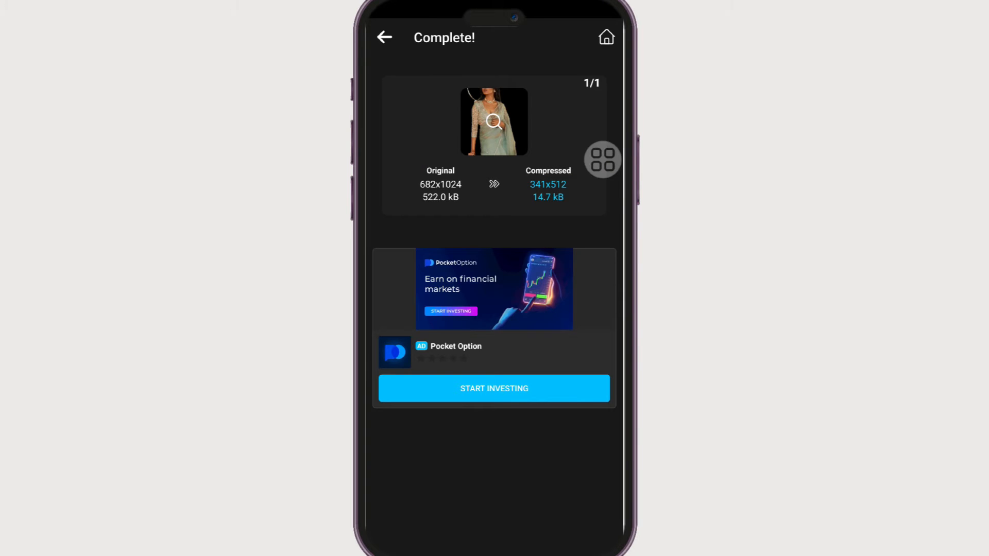
{"action": "left_click", "coordinate": [602, 159]}
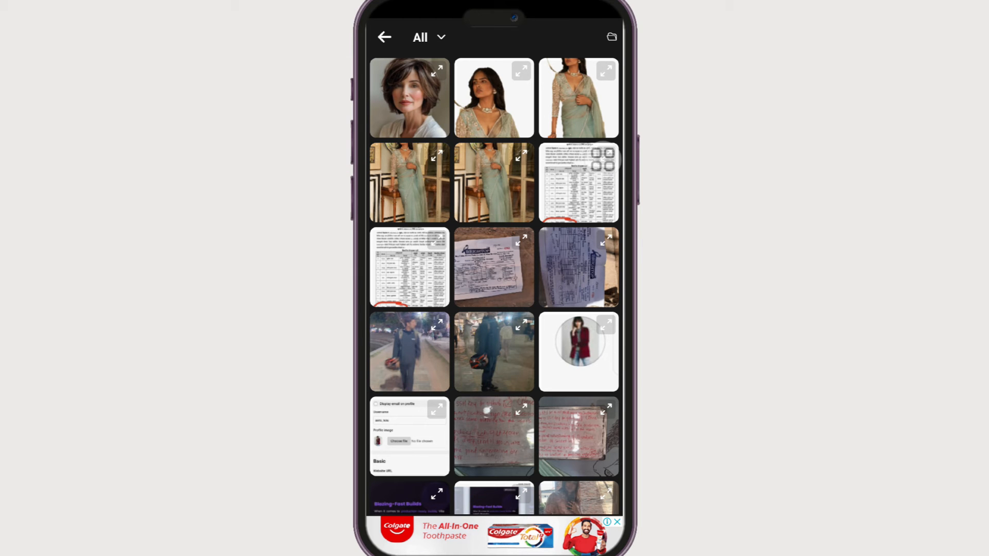
{"action": "left_click", "coordinate": [578, 97]}
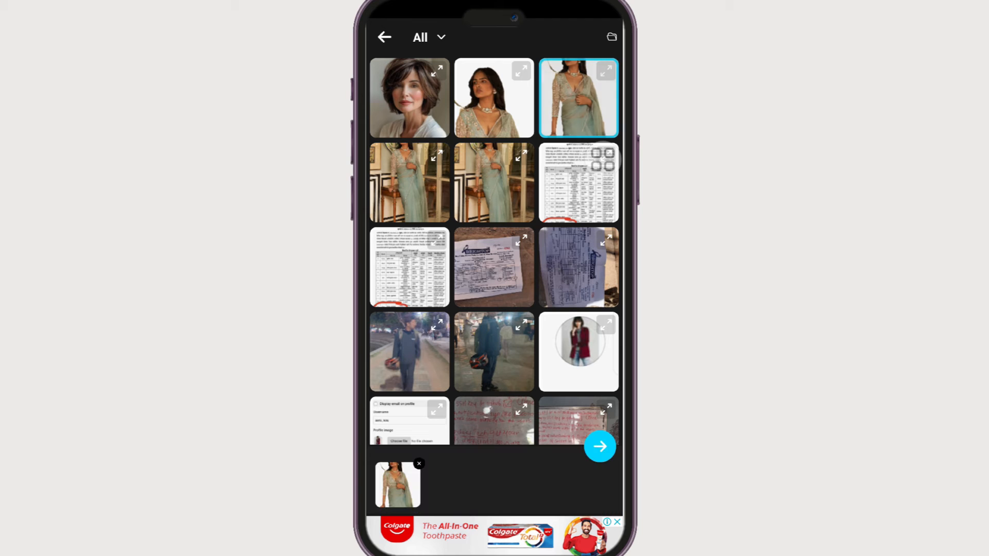
{"action": "left_click", "coordinate": [599, 445]}
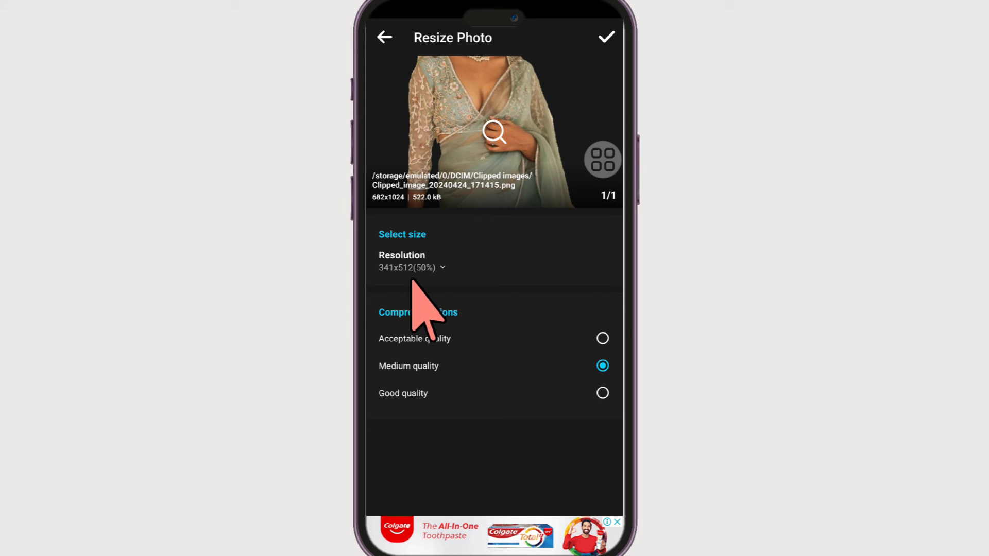
{"action": "mouse_move", "coordinate": [530, 422]}
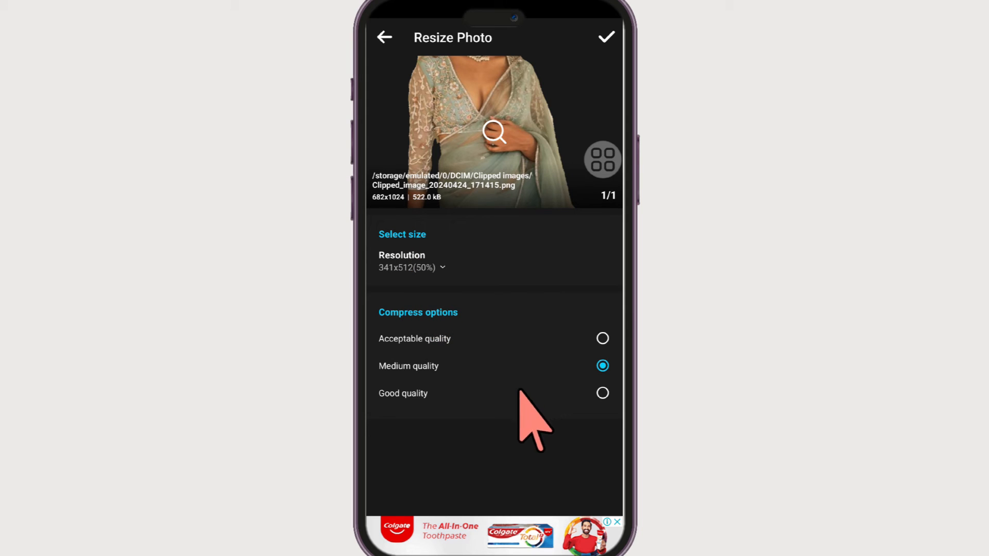
{"action": "mouse_move", "coordinate": [498, 379]}
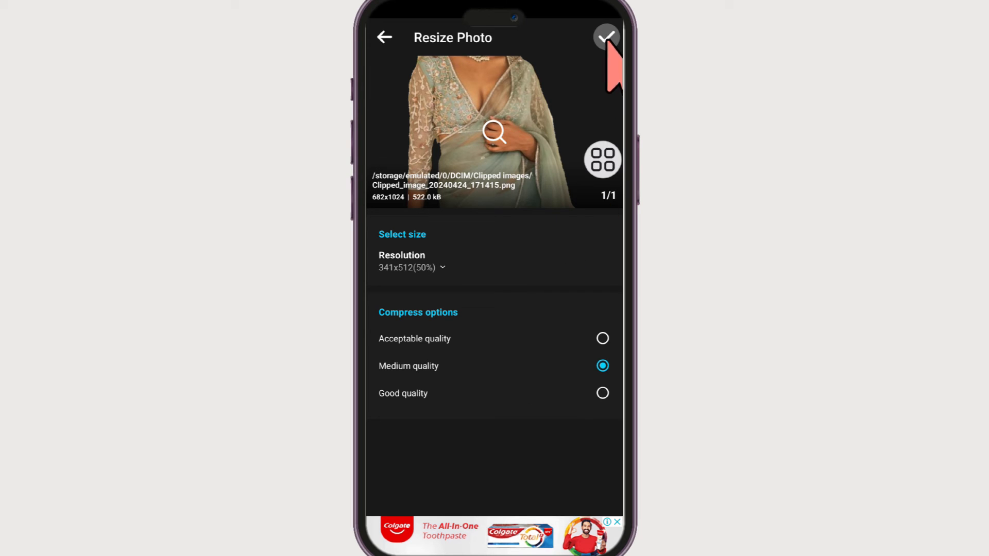
{"action": "mouse_move", "coordinate": [454, 354]}
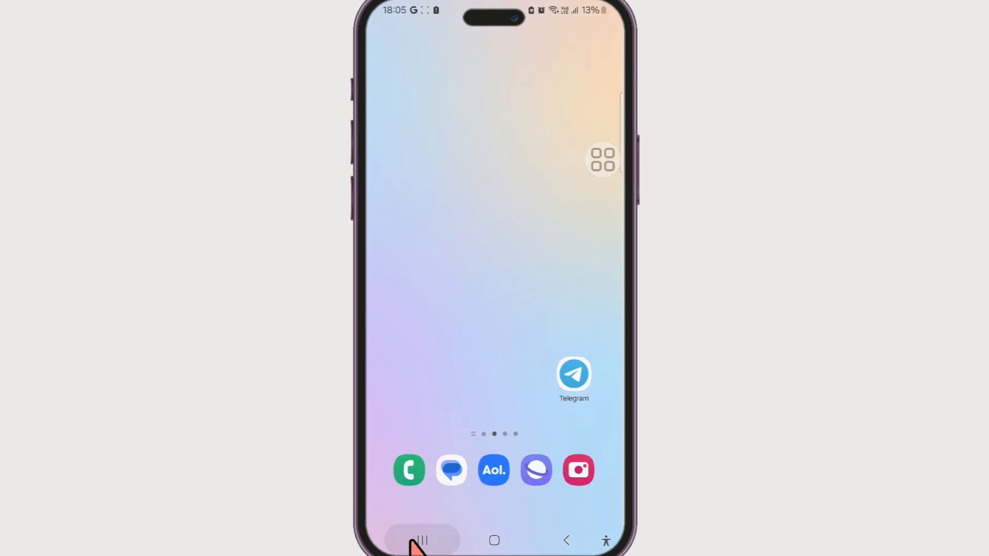
Step: Send the resized 341x512 sari image from the gallery to the Stickers bot as a file
{"action": "left_click", "coordinate": [422, 540]}
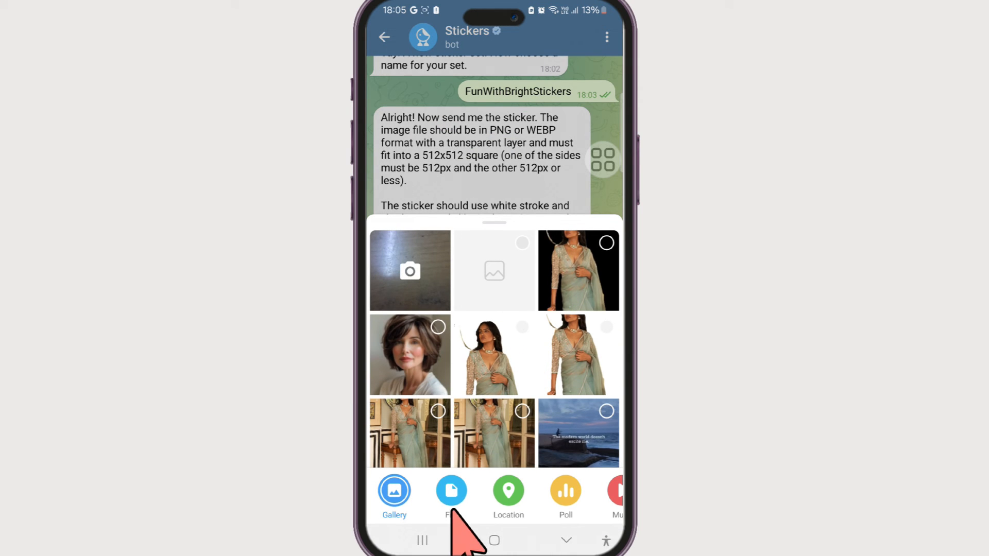
{"action": "left_click", "coordinate": [450, 492]}
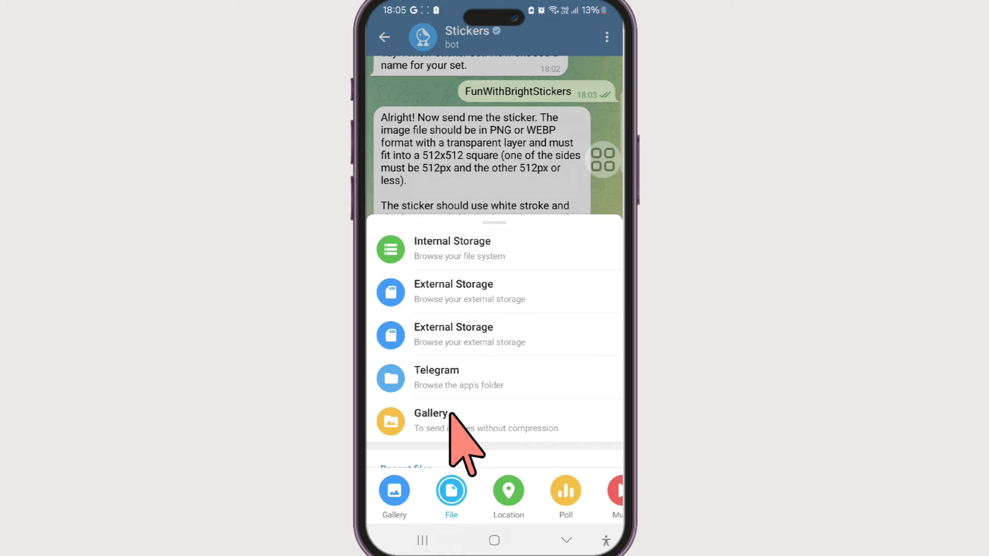
{"action": "left_click", "coordinate": [430, 419]}
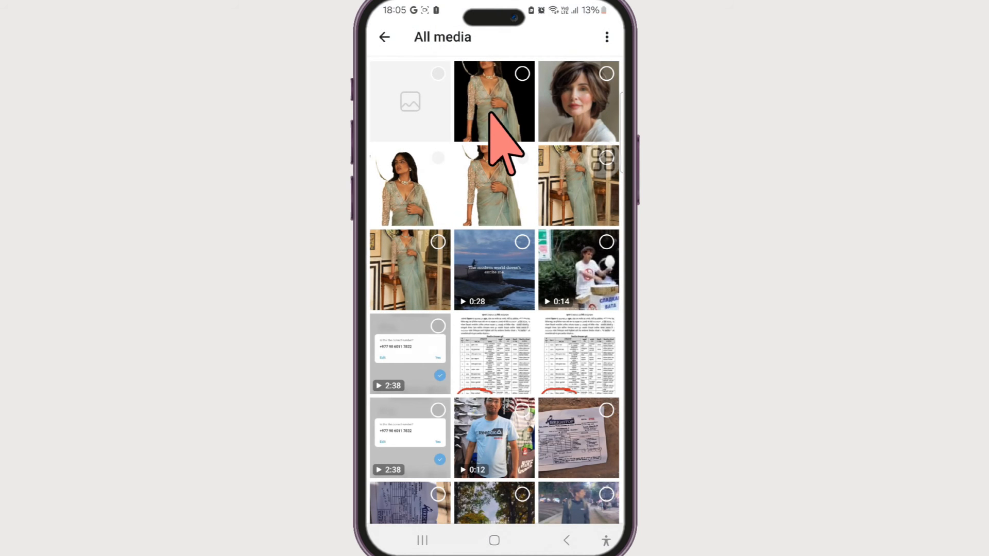
{"action": "left_click", "coordinate": [494, 101]}
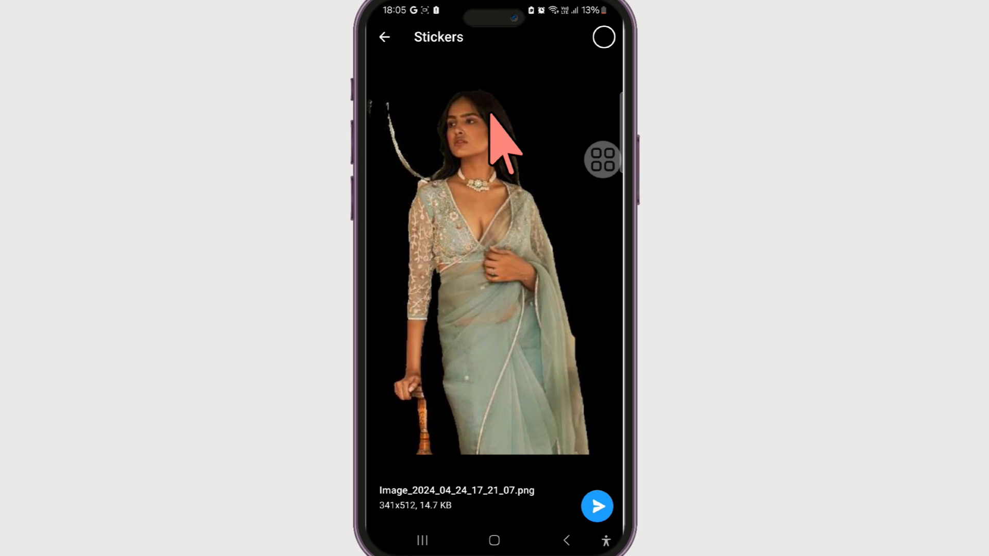
{"action": "mouse_move", "coordinate": [429, 536]}
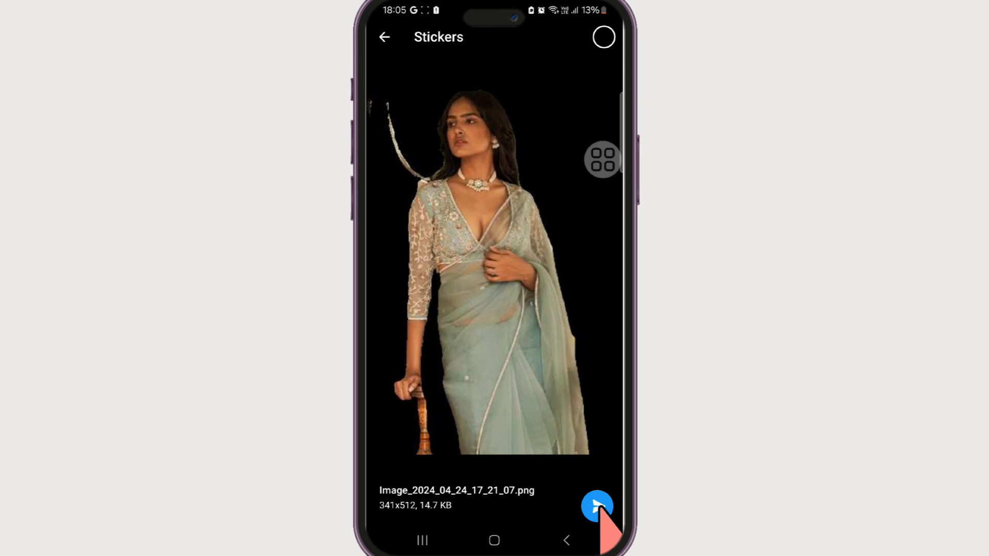
{"action": "left_click", "coordinate": [595, 506]}
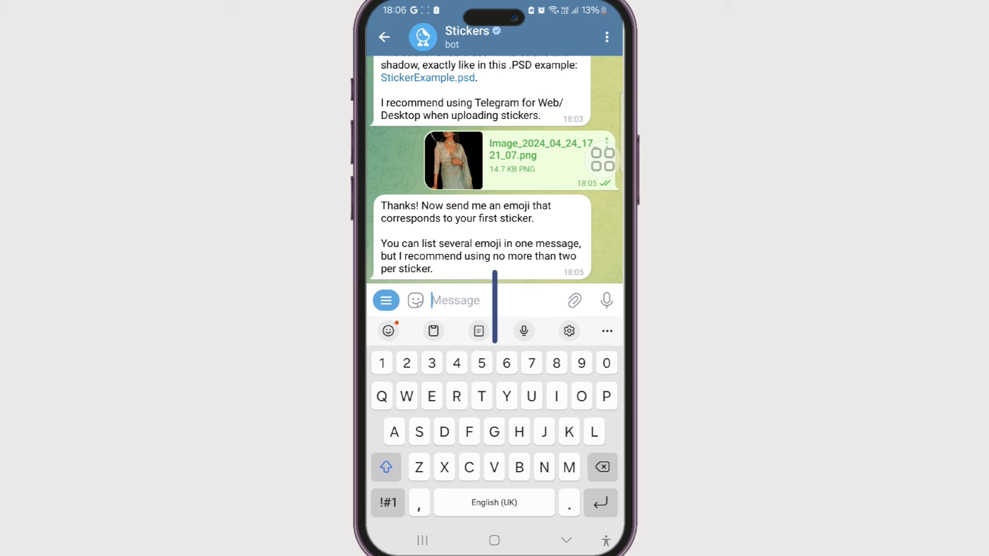
Step: Send the heart-eyes emoji for the first sticker and begin typing a slash command
{"action": "left_click", "coordinate": [388, 330]}
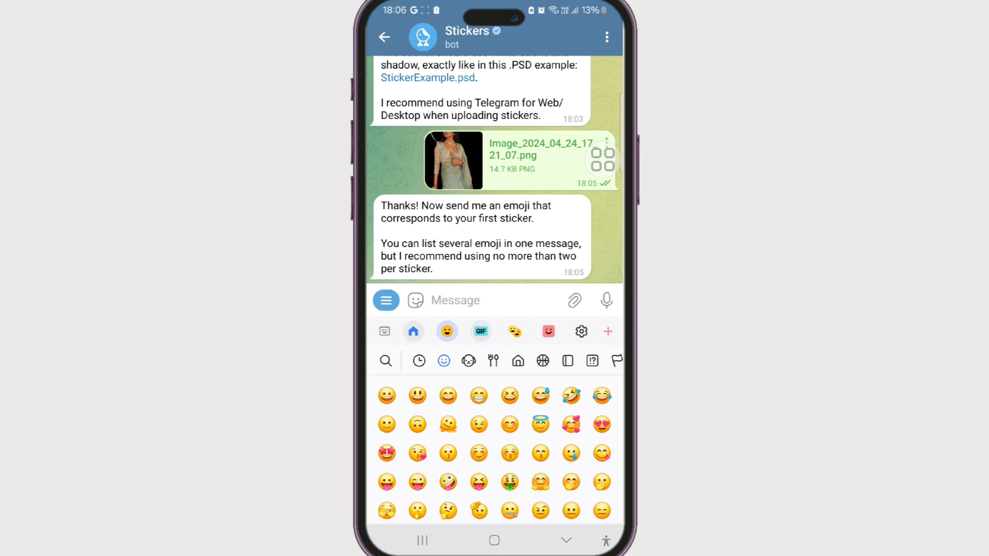
{"action": "left_click", "coordinate": [600, 424]}
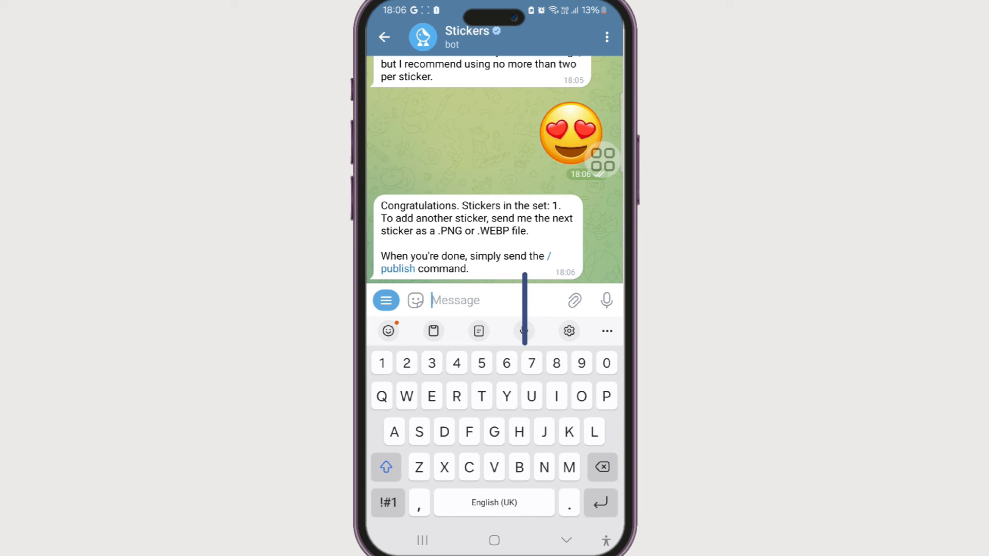
{"action": "left_click", "coordinate": [387, 503]}
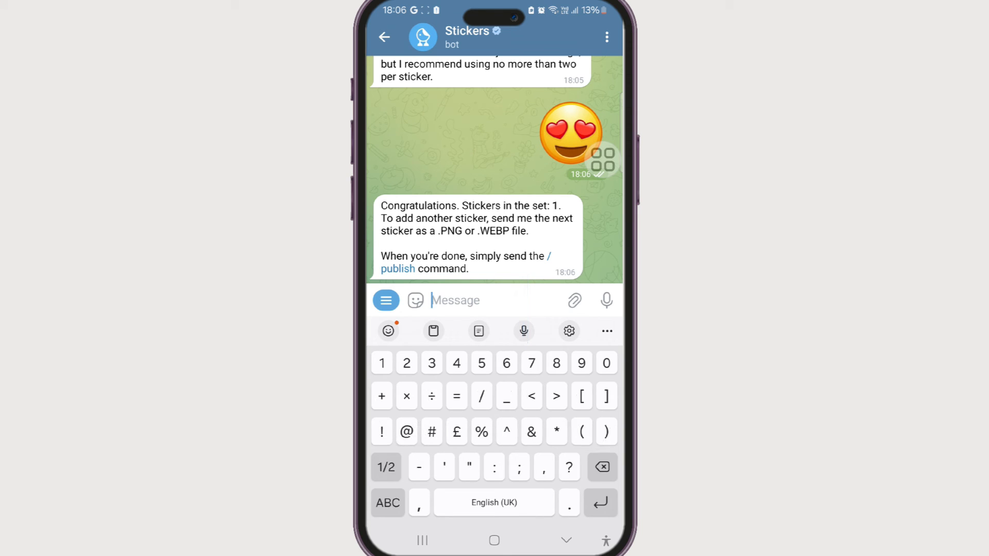
{"action": "type", "text": "/skip"}
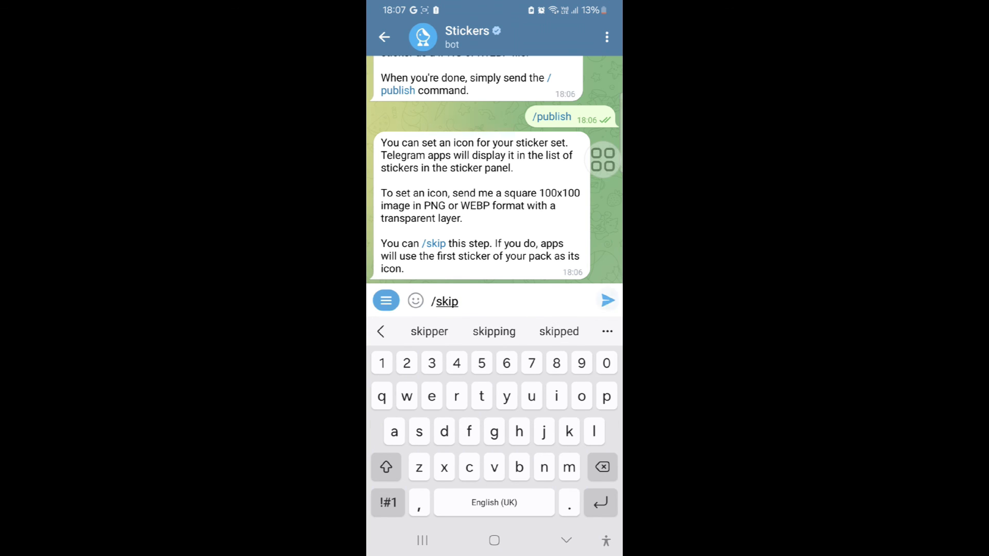
Step: Skip the set icon with /skip and send the short set name beginning 'thebrightand'
{"action": "left_click", "coordinate": [606, 300]}
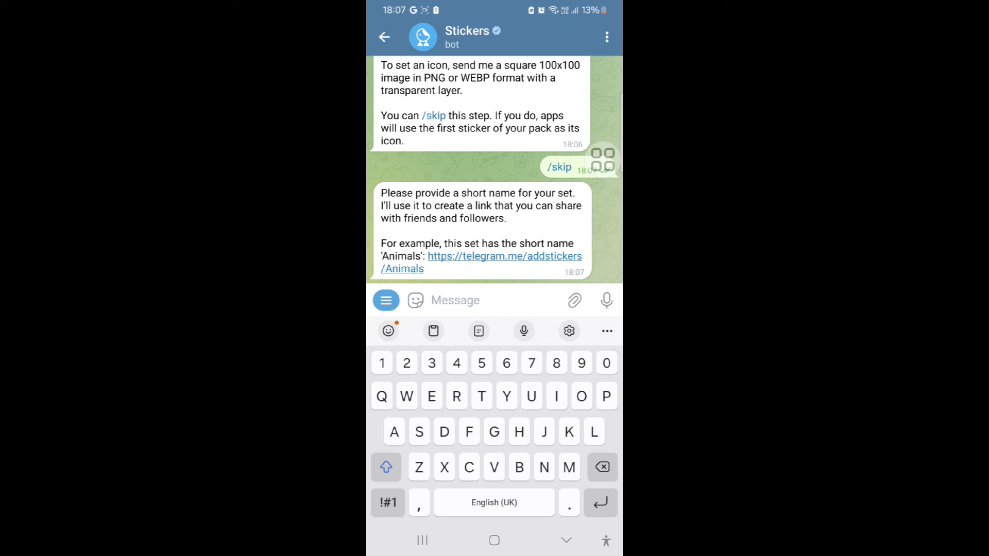
{"action": "type", "text": "the"}
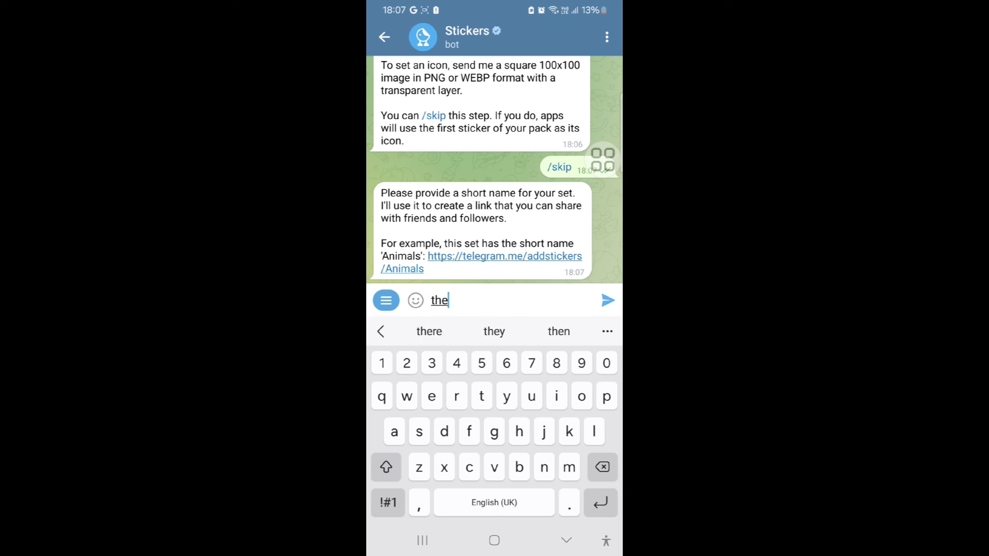
{"action": "type", "text": "brightandbeautifu"}
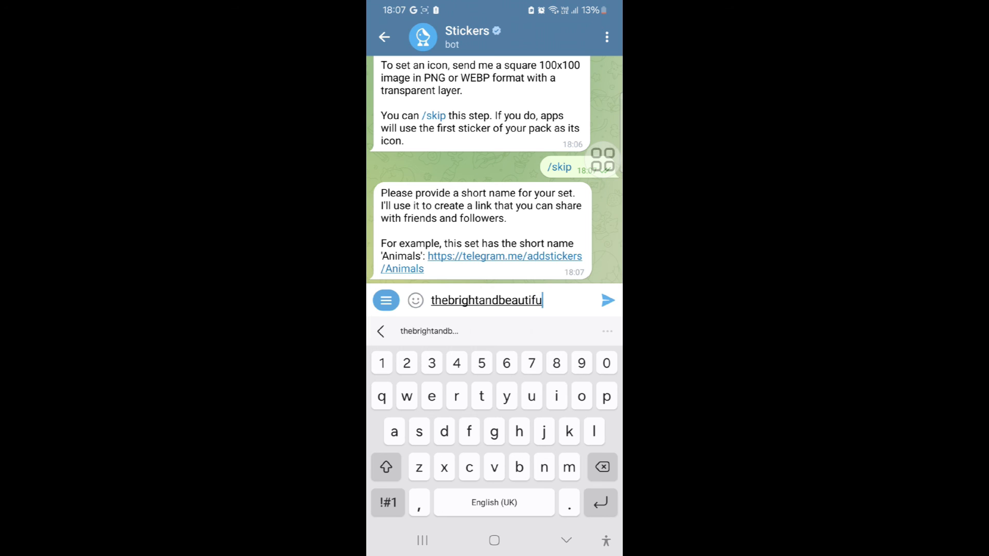
{"action": "left_click", "coordinate": [607, 300]}
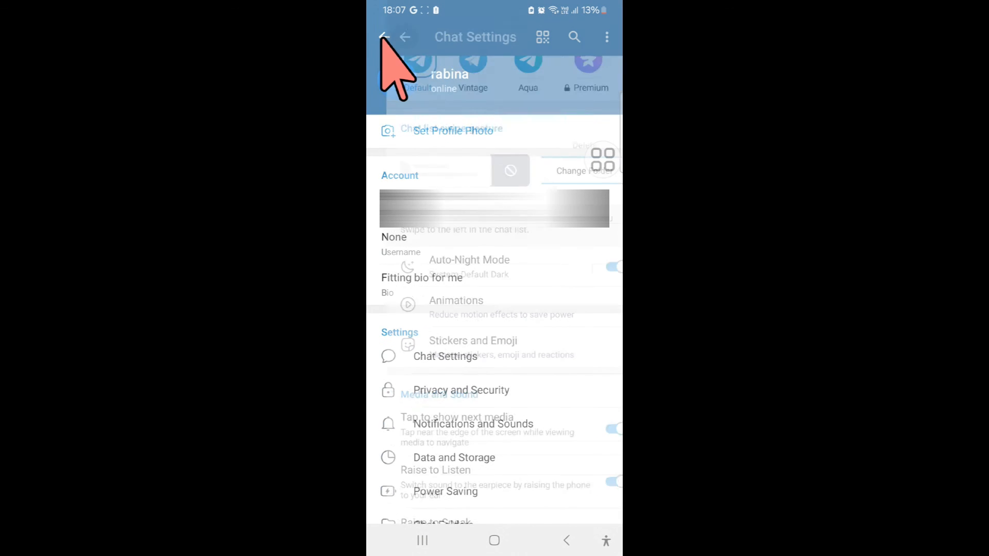
Step: Send the sari sticker from FunWithBrightStickers in Saved Messages, then return to the chat list
{"action": "left_click", "coordinate": [384, 36]}
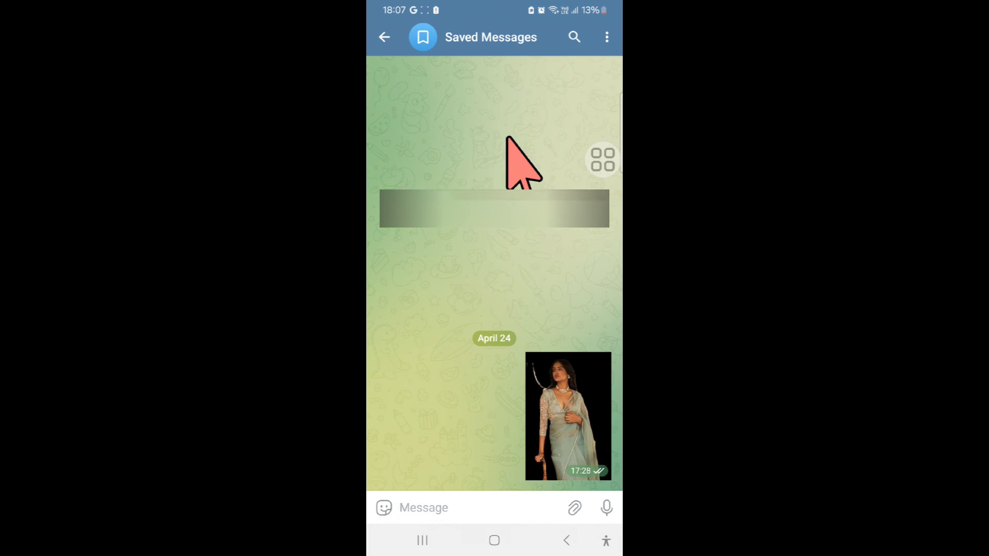
{"action": "mouse_move", "coordinate": [571, 420]}
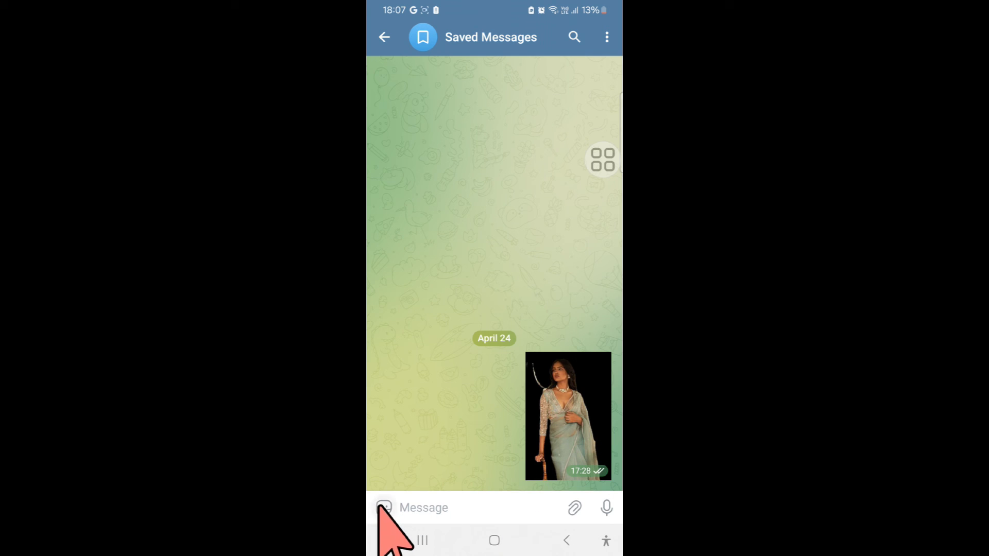
{"action": "left_click", "coordinate": [384, 508]}
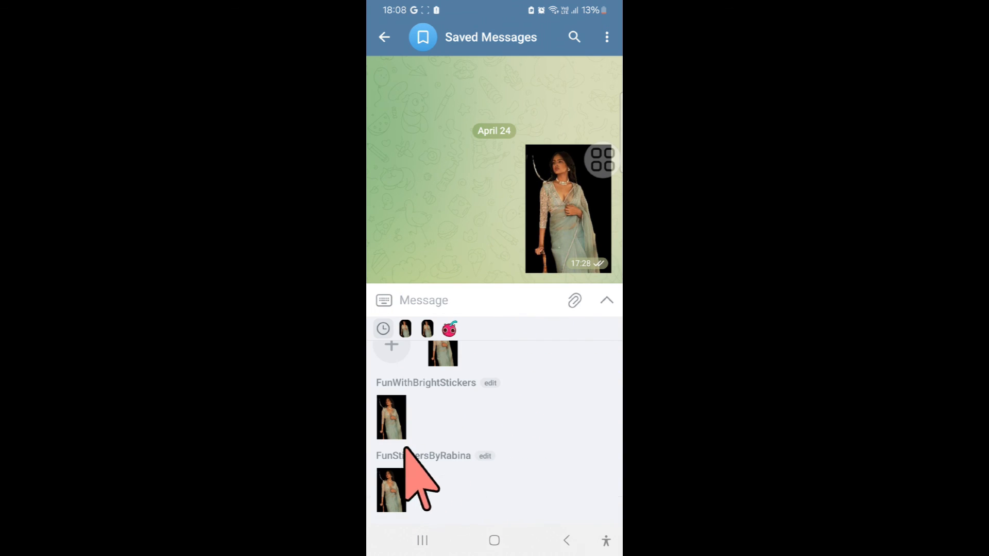
{"action": "mouse_move", "coordinate": [505, 435]}
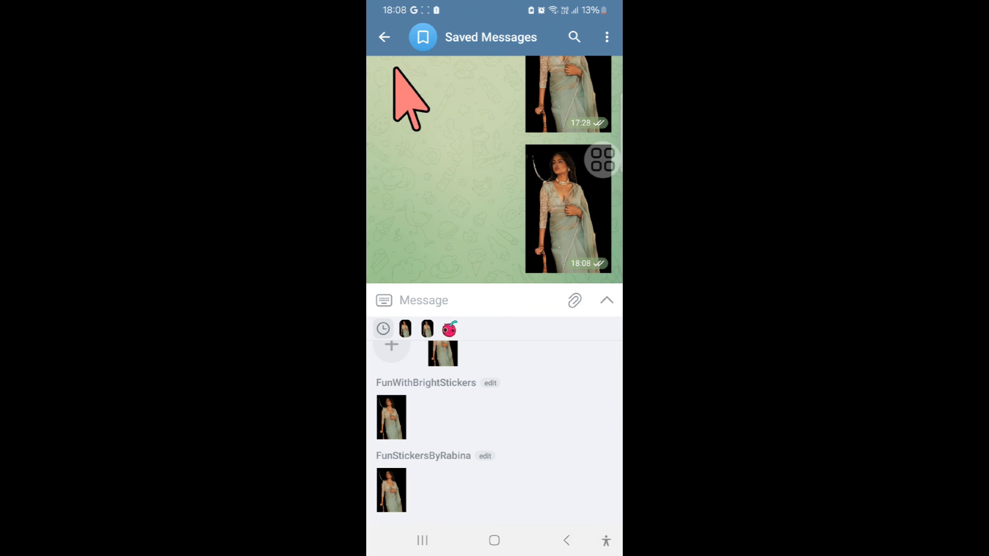
{"action": "left_click", "coordinate": [384, 36]}
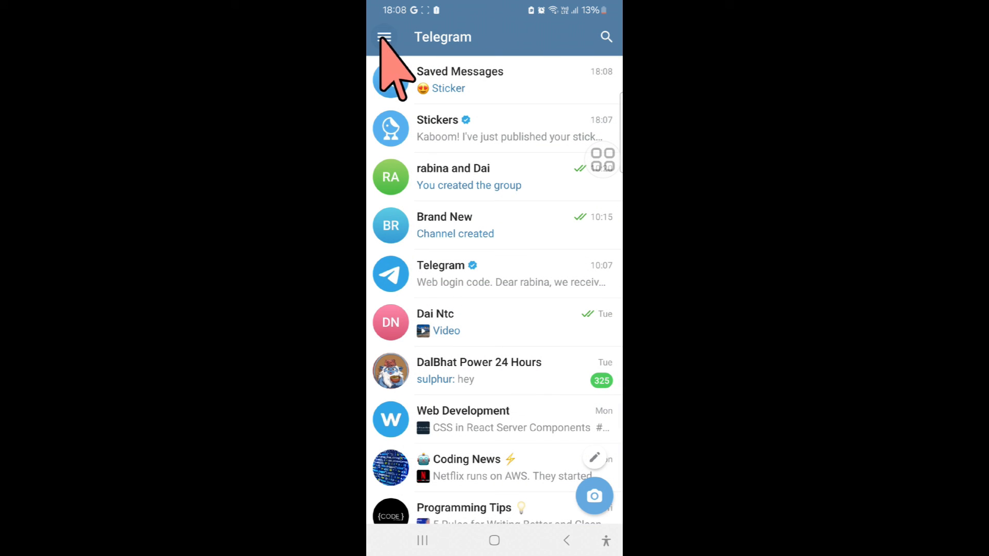